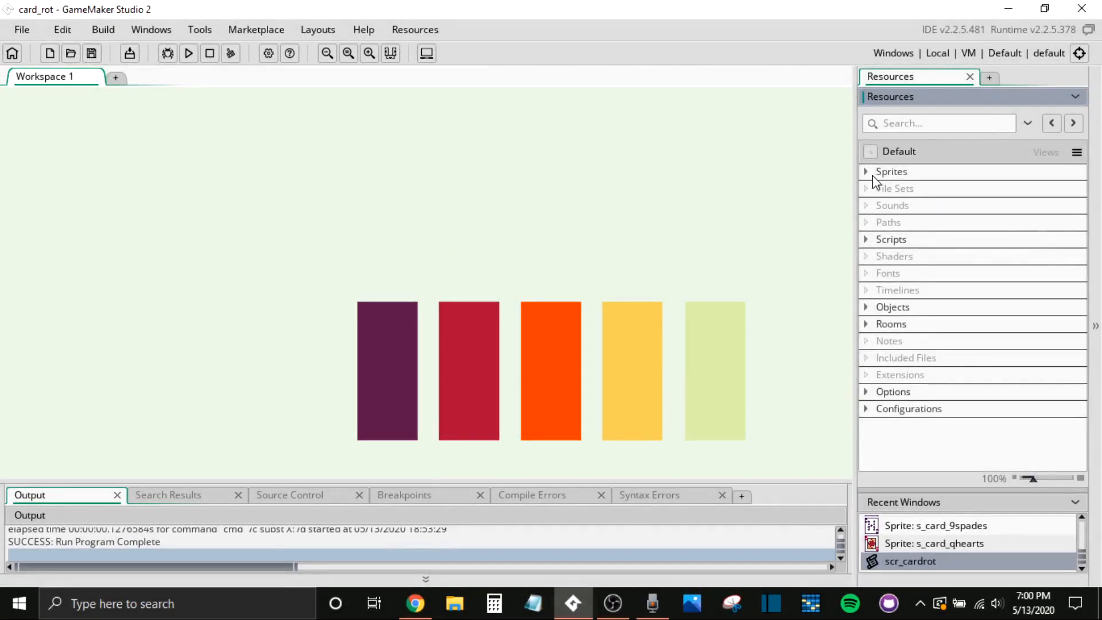
# - Inspect the 575×197 s_cardsheet playing-card image zoomed in, then return to its sprite settings
pyautogui.click(865, 171)
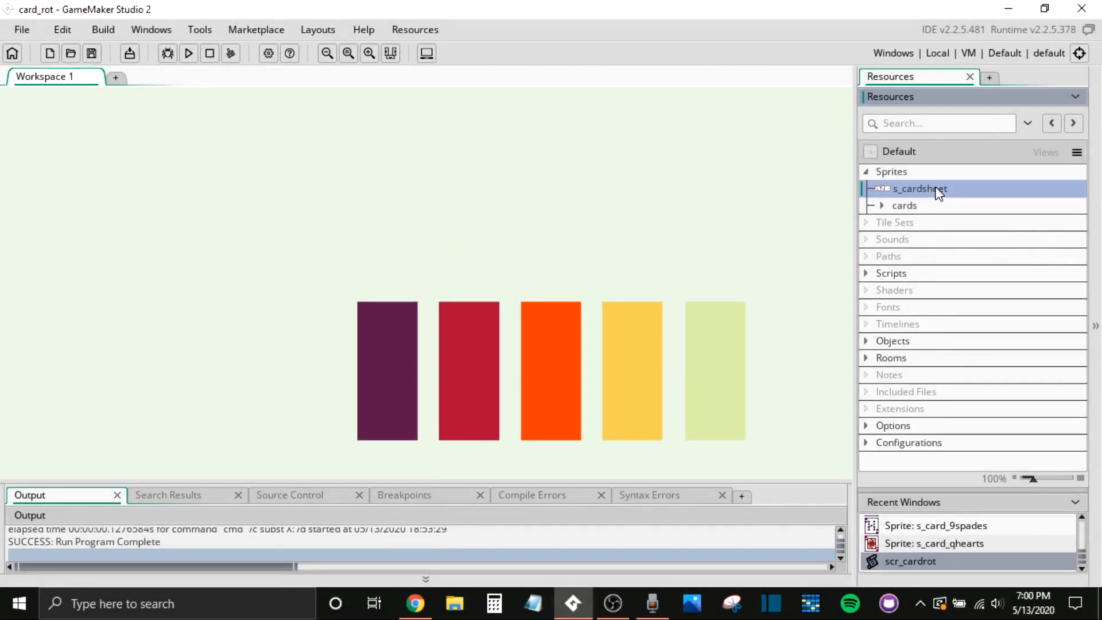
pyautogui.doubleClick(918, 188)
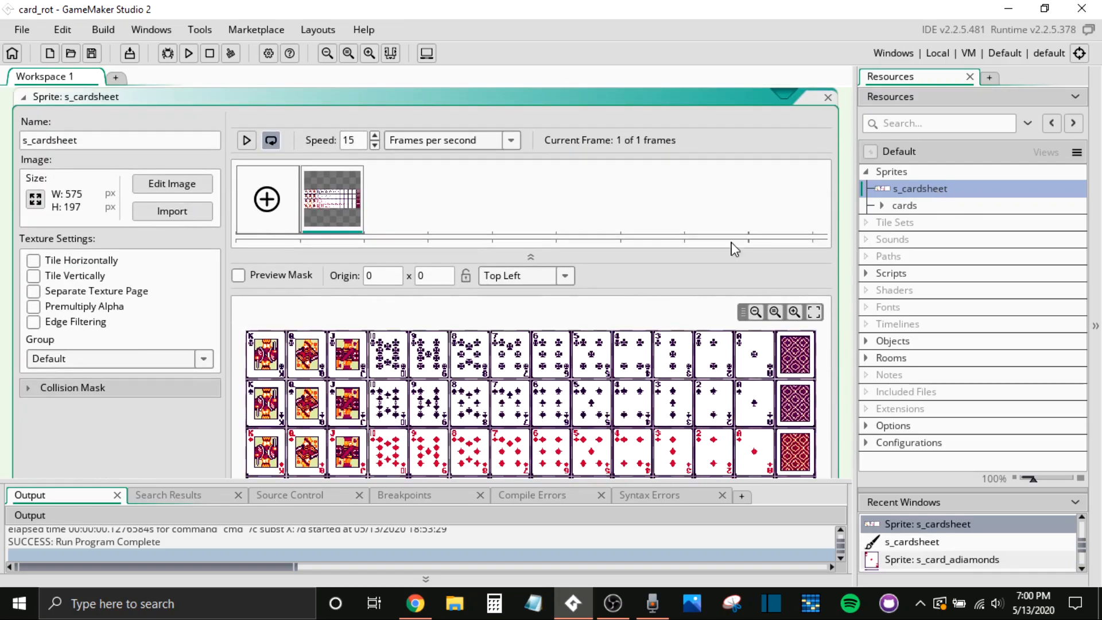
pyautogui.click(172, 184)
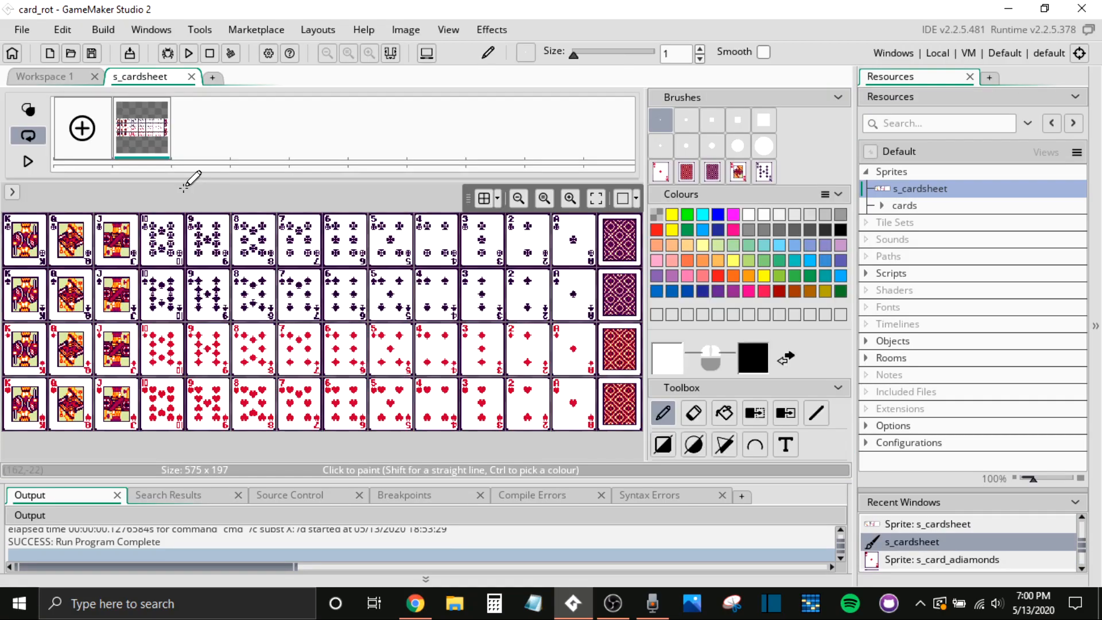
pyautogui.click(518, 198)
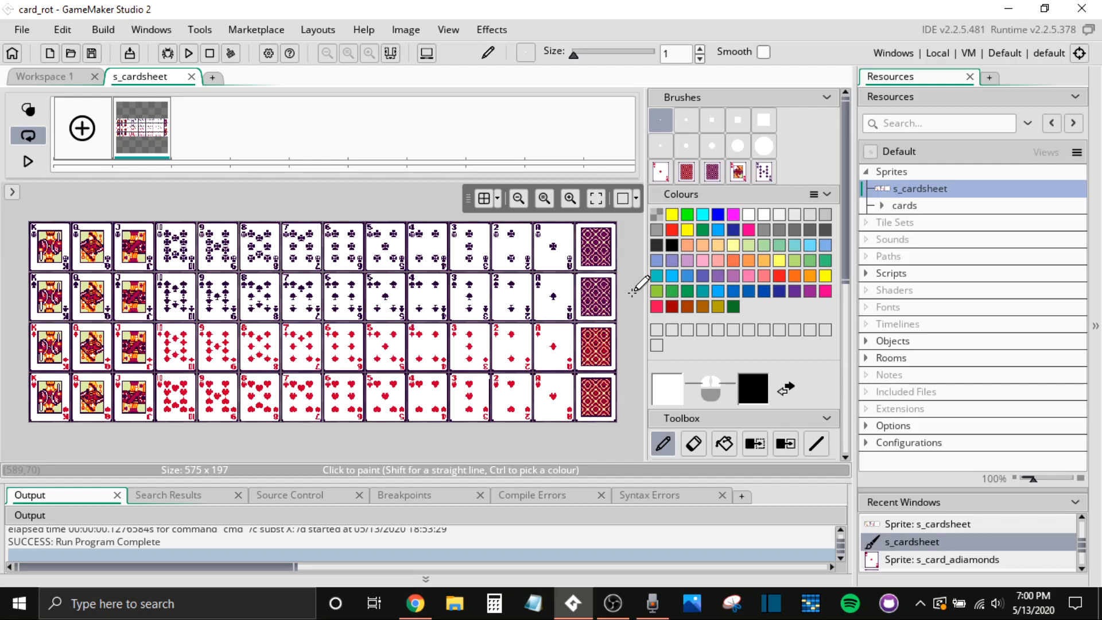
pyautogui.click(569, 198)
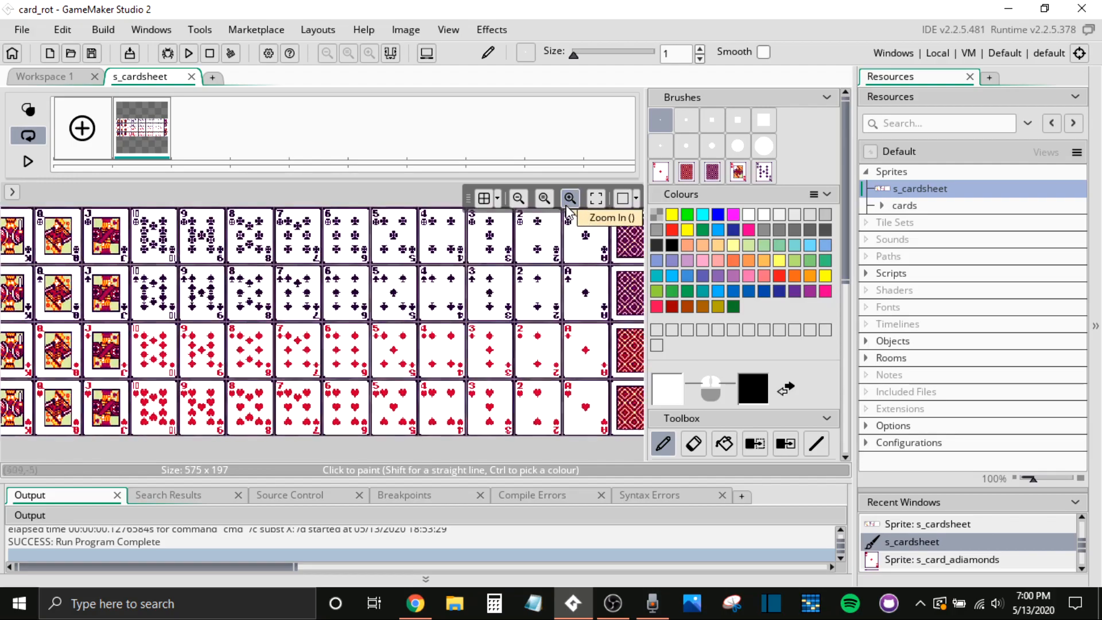
pyautogui.click(569, 198)
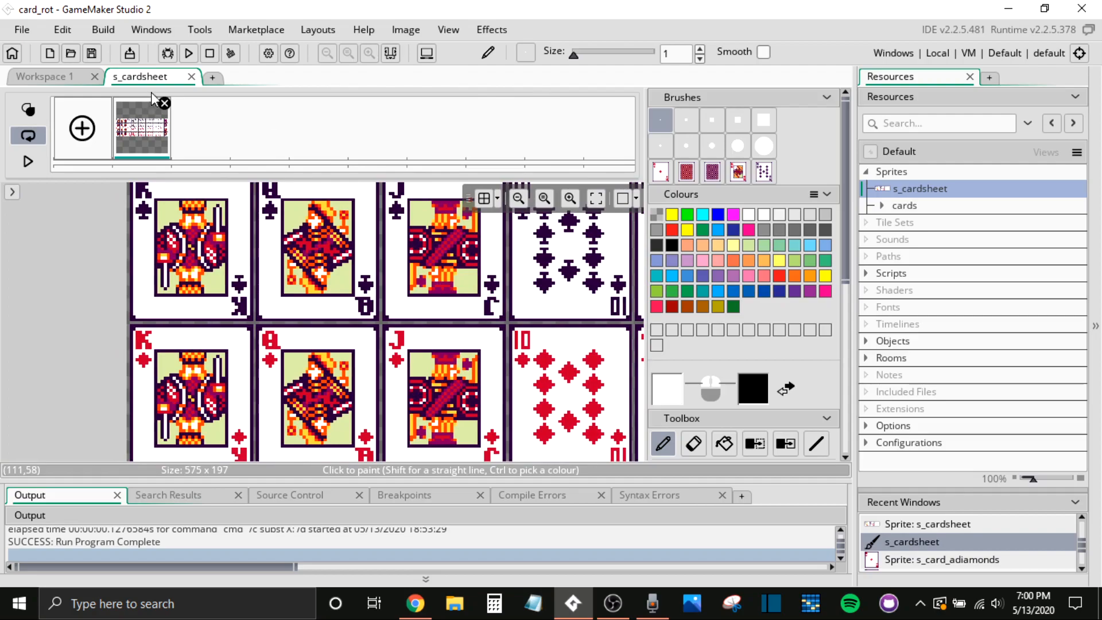
pyautogui.click(190, 76)
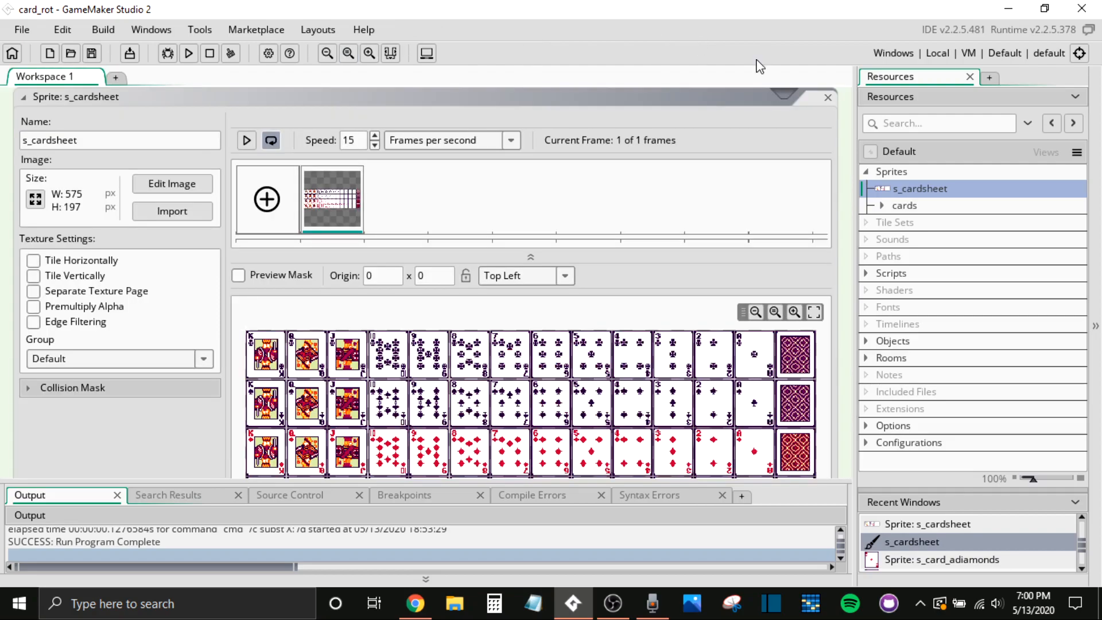
# - View the ace-face and card-back frames of the 40×48 s_card_adiamonds sprite
pyautogui.click(827, 97)
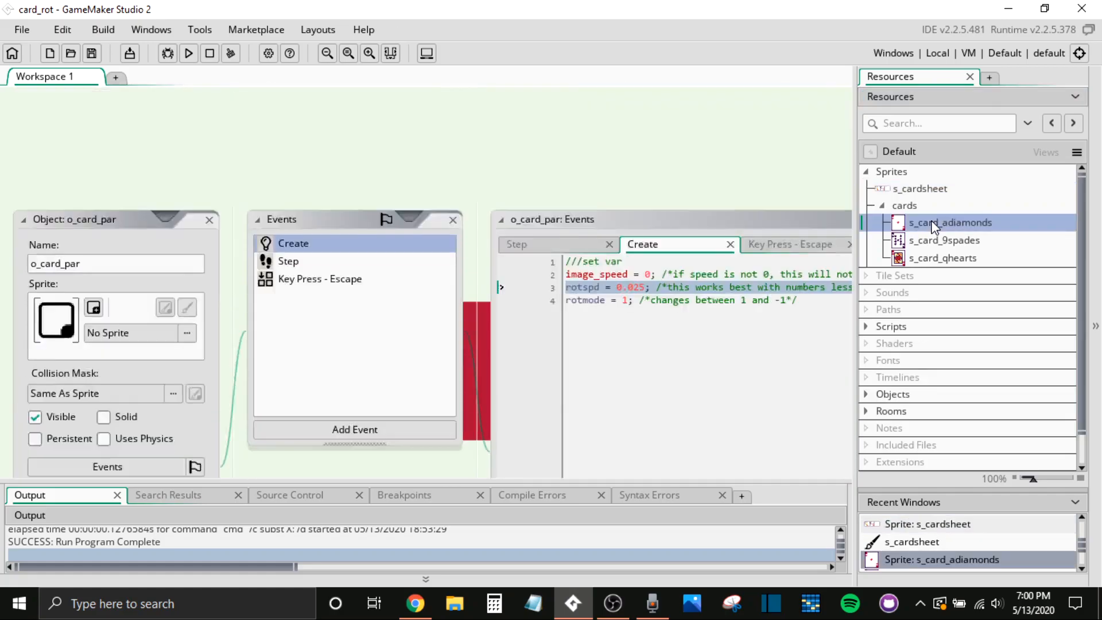
pyautogui.doubleClick(950, 222)
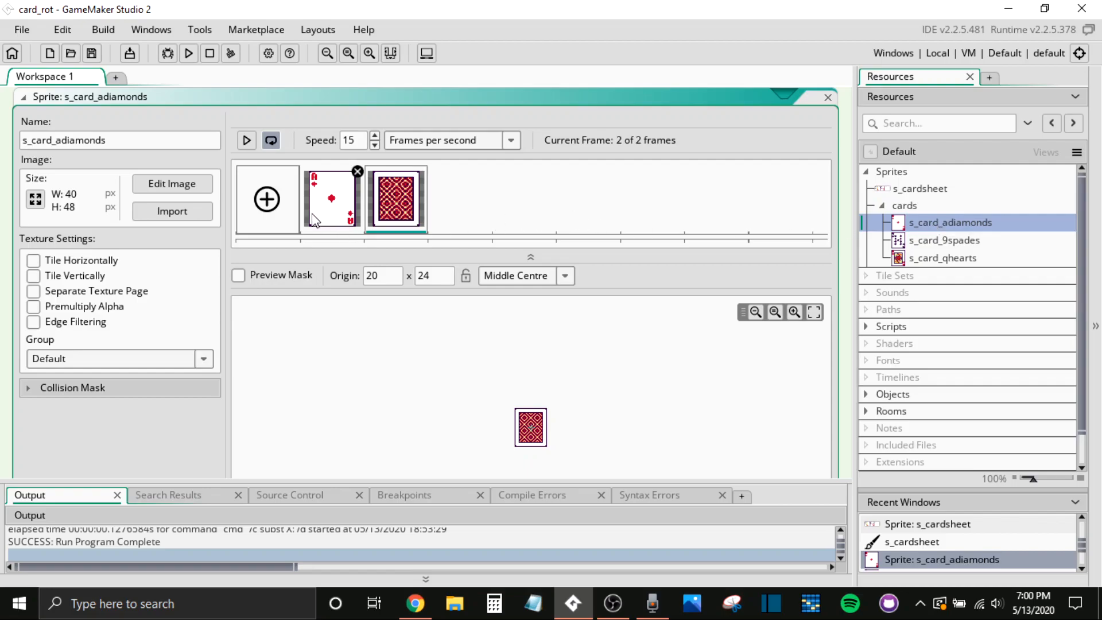
pyautogui.click(395, 199)
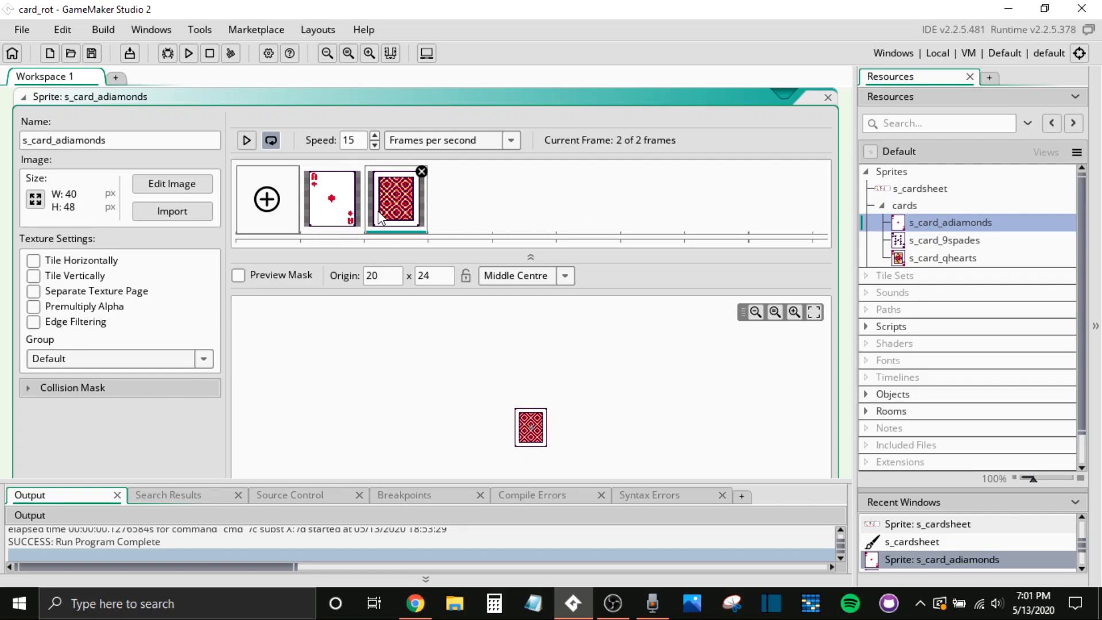
pyautogui.moveTo(434, 189)
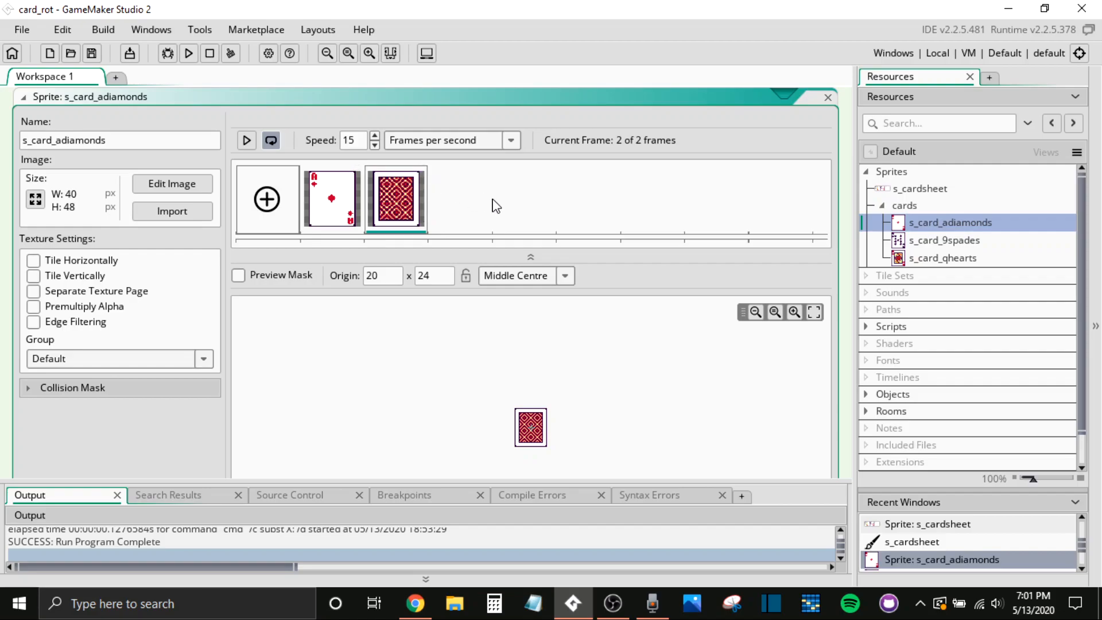
pyautogui.click(331, 198)
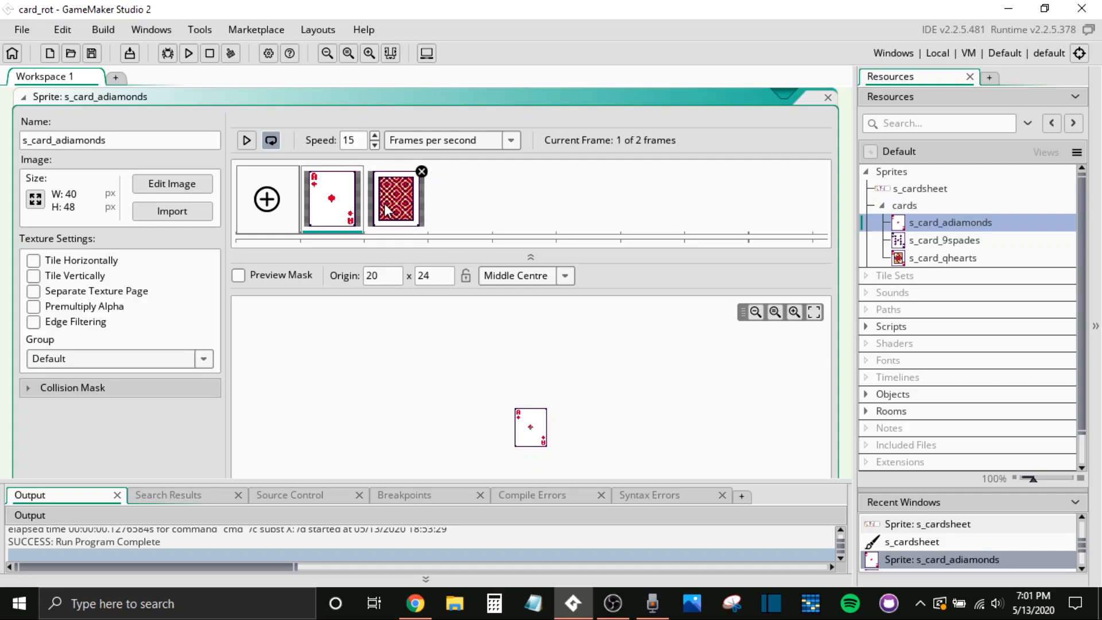
pyautogui.click(395, 199)
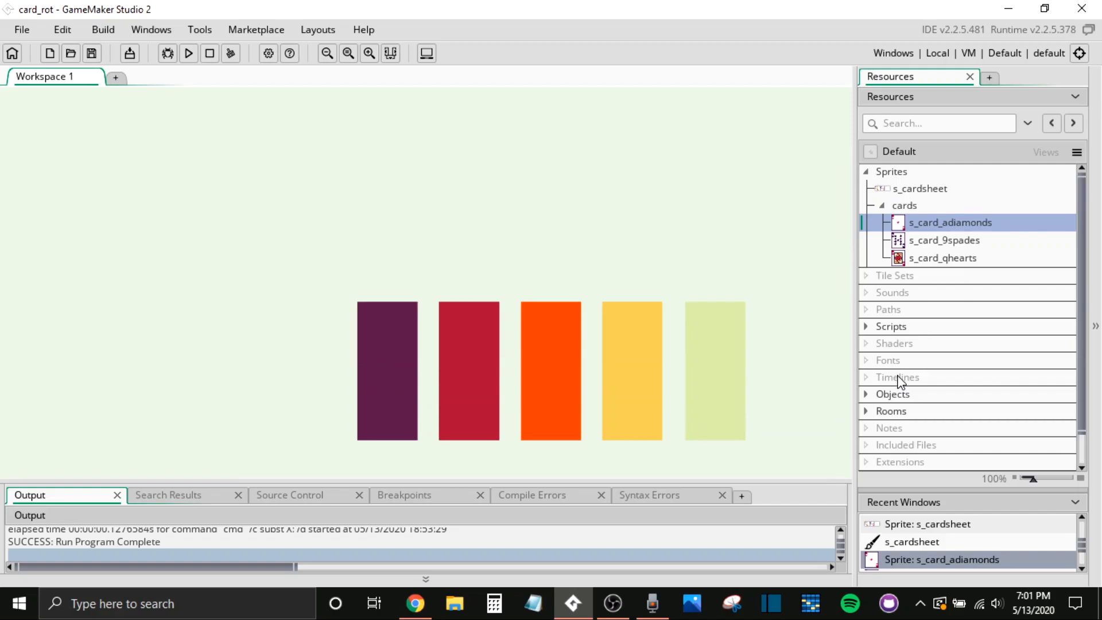
# - Open scr_cardrot and review its grow/shrink rotation code using image_xscale and rotspd
pyautogui.click(868, 326)
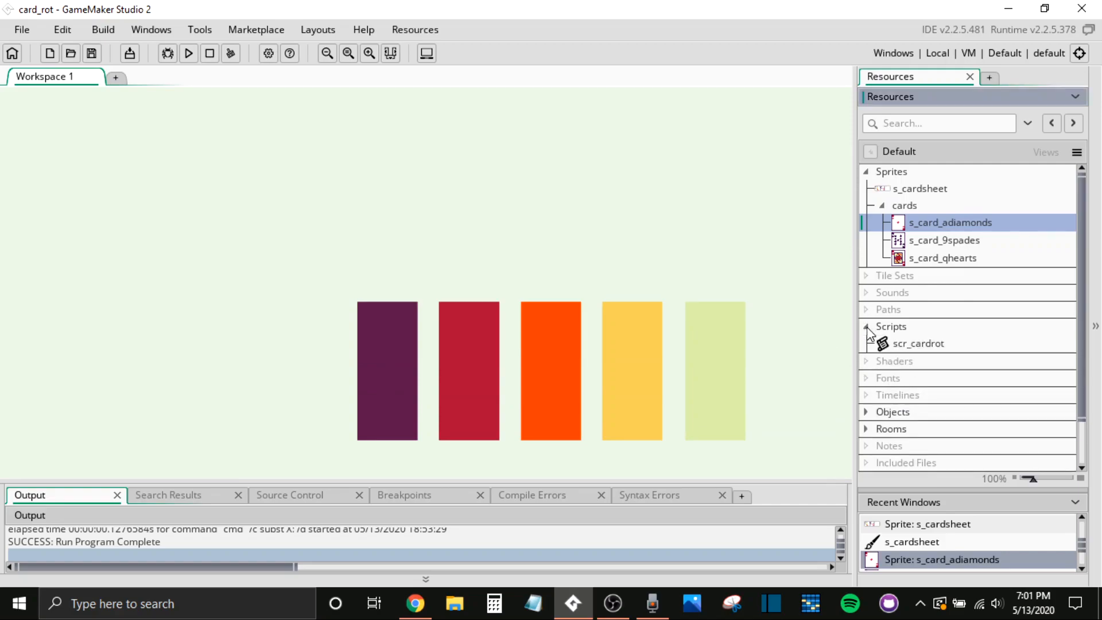
pyautogui.moveTo(945, 354)
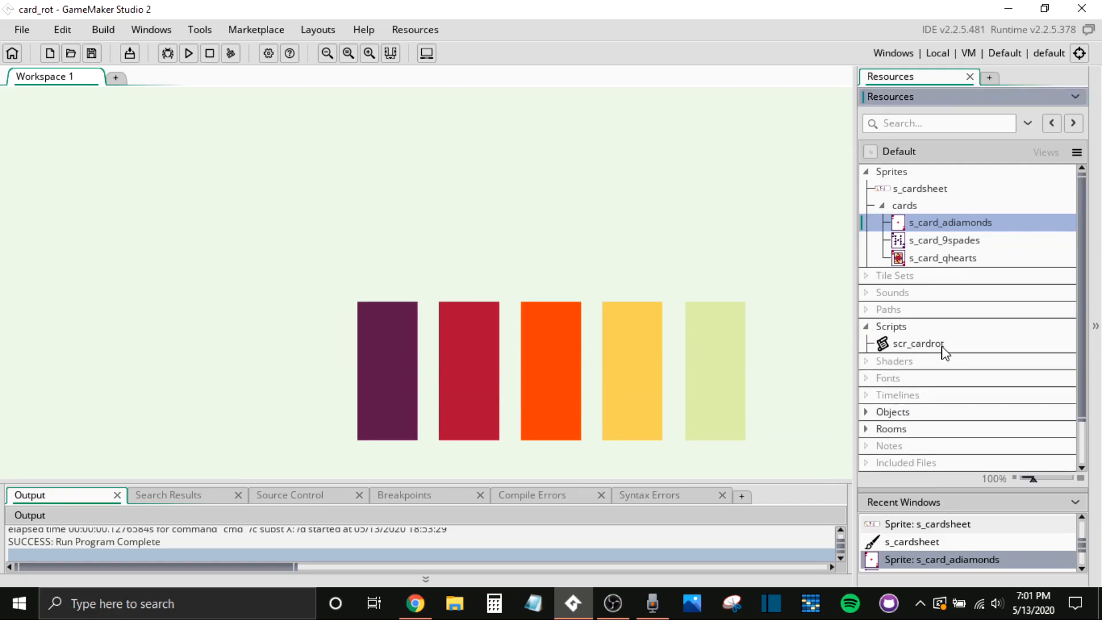
pyautogui.doubleClick(918, 344)
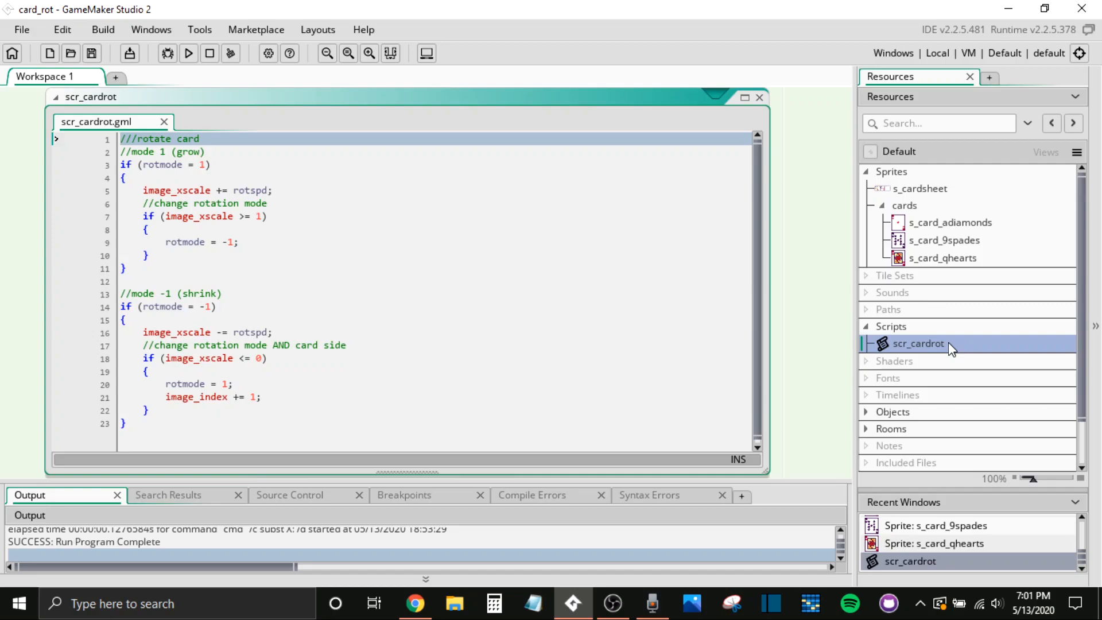
pyautogui.click(128, 282)
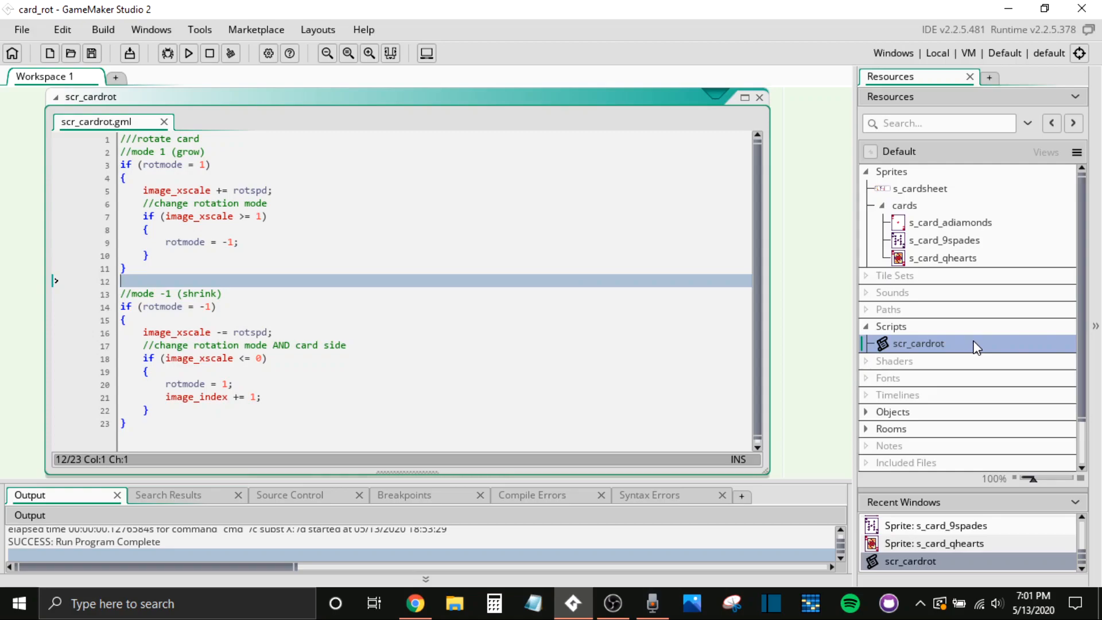
pyautogui.moveTo(254, 117)
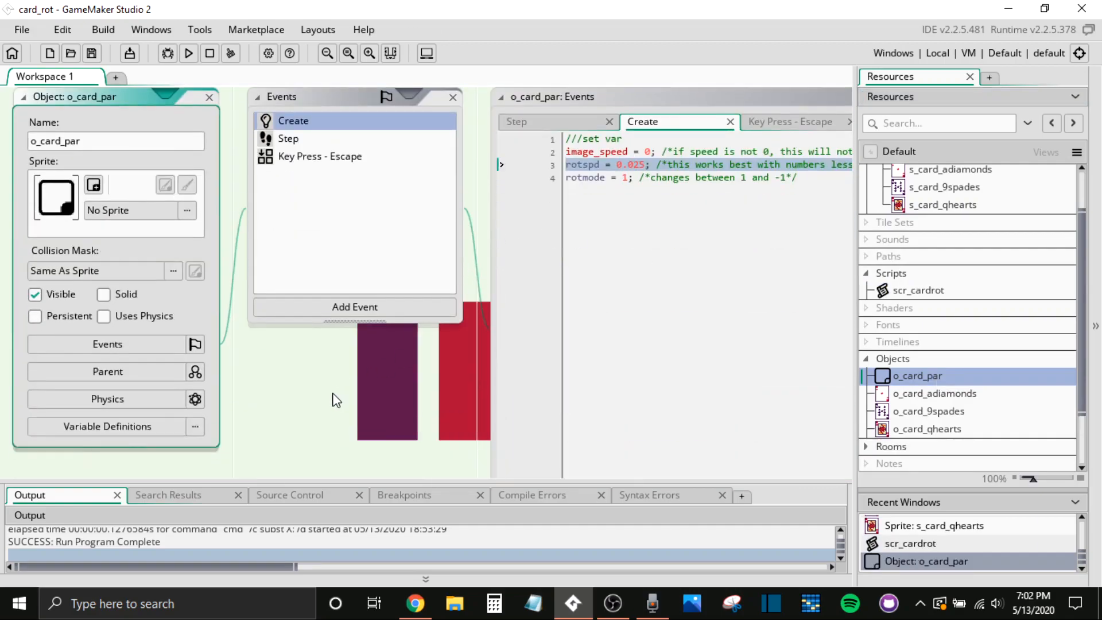
# - Pan o_card_par's Create event into view: image_speed, rotspd 0.025, rotmode 1
pyautogui.click(209, 96)
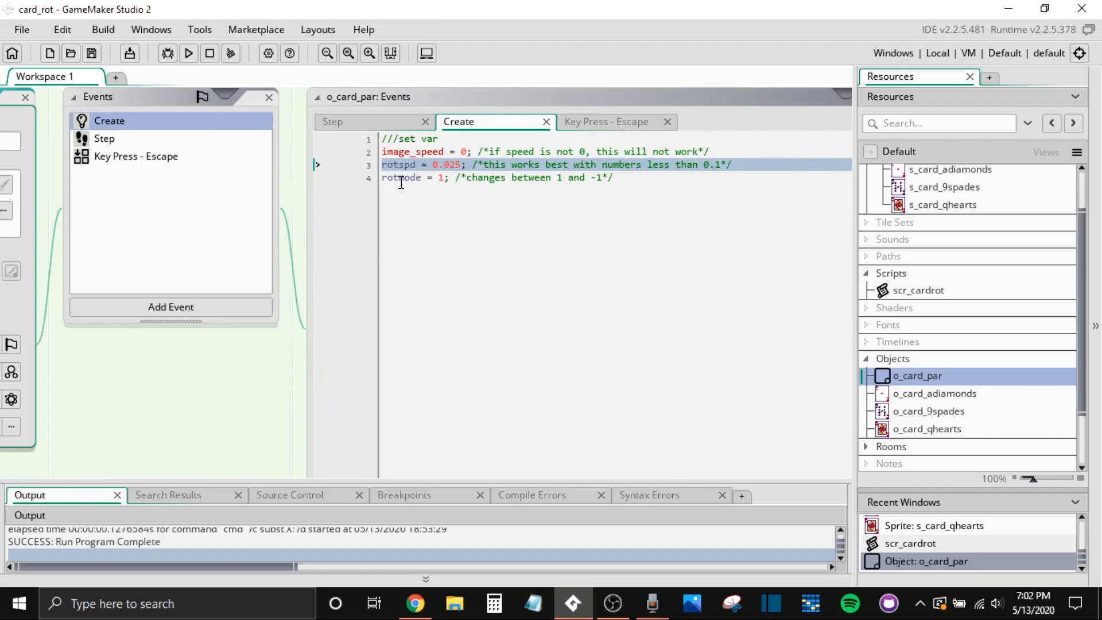
pyautogui.moveTo(474, 223)
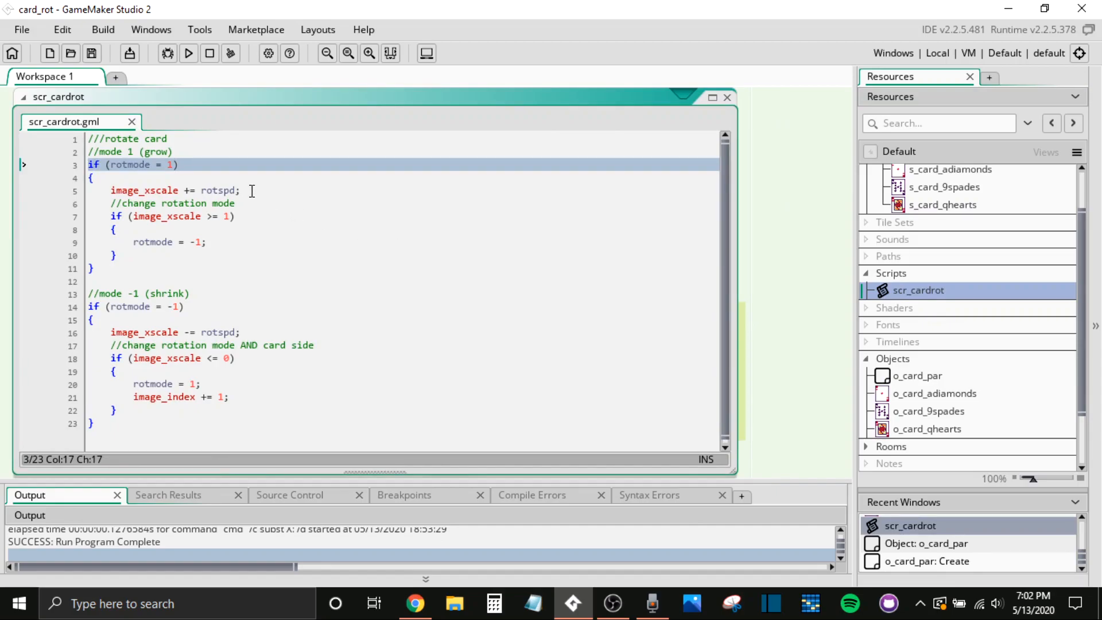
pyautogui.click(141, 190)
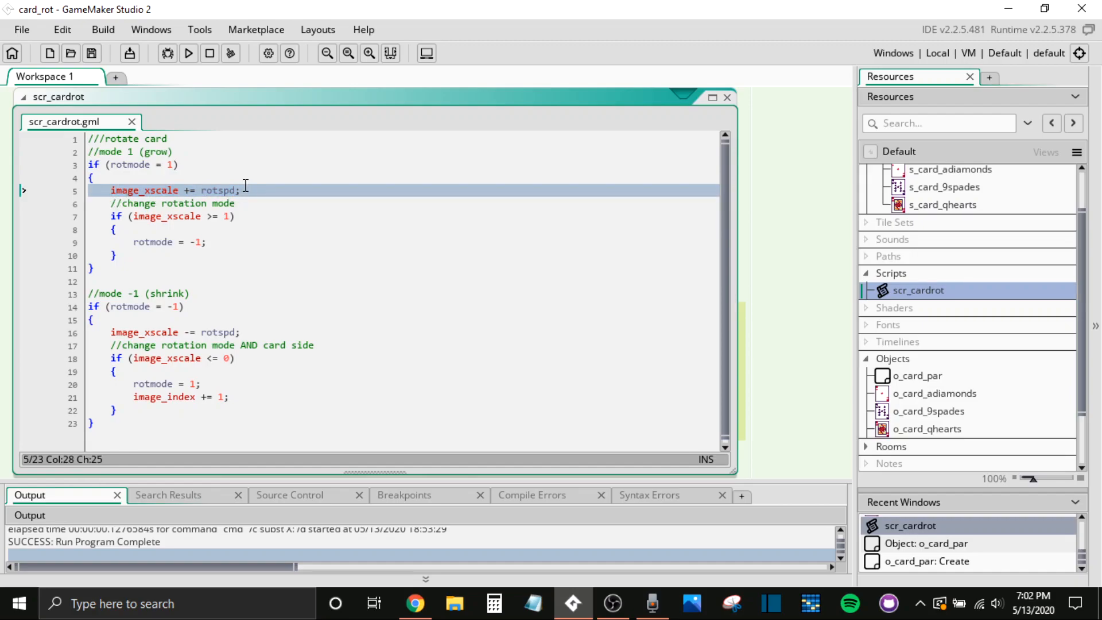
pyautogui.moveTo(233, 289)
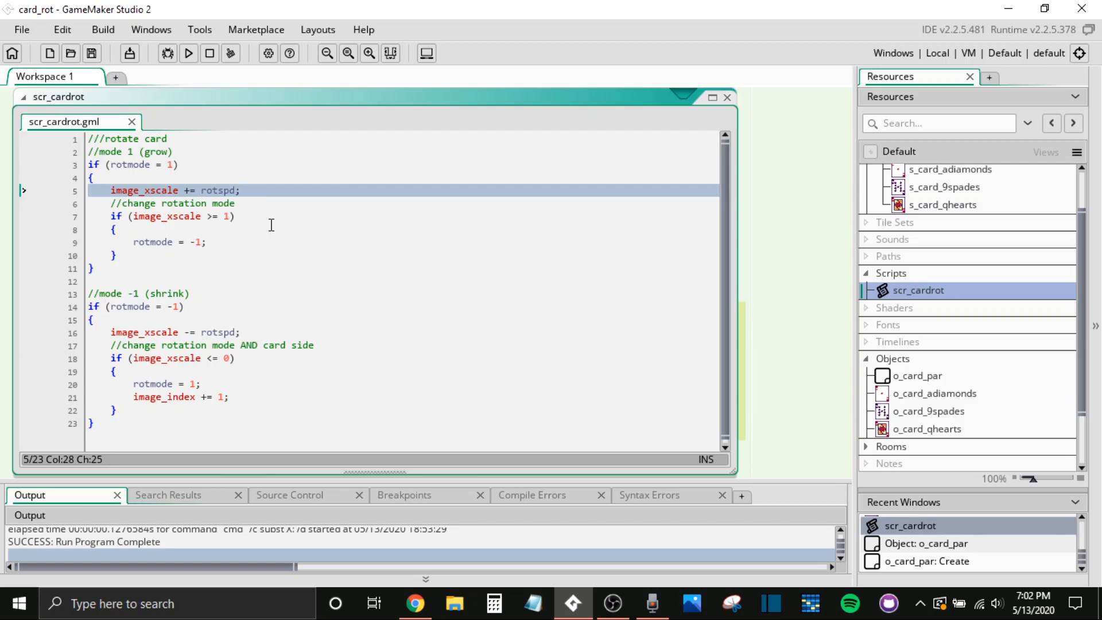
pyautogui.moveTo(241, 236)
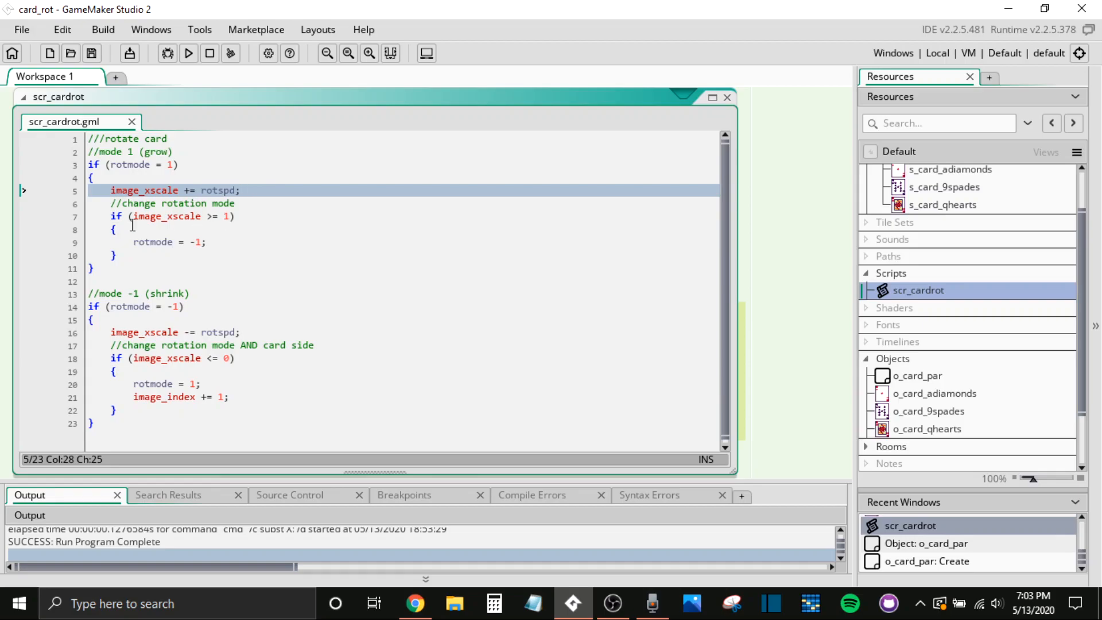
pyautogui.moveTo(247, 219)
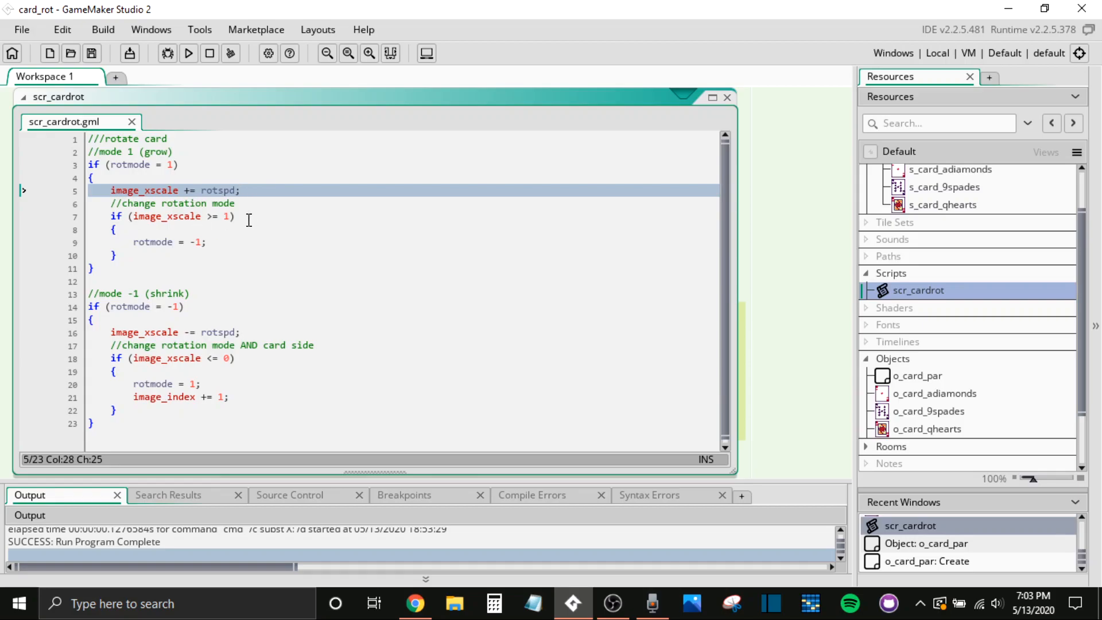
pyautogui.click(225, 216)
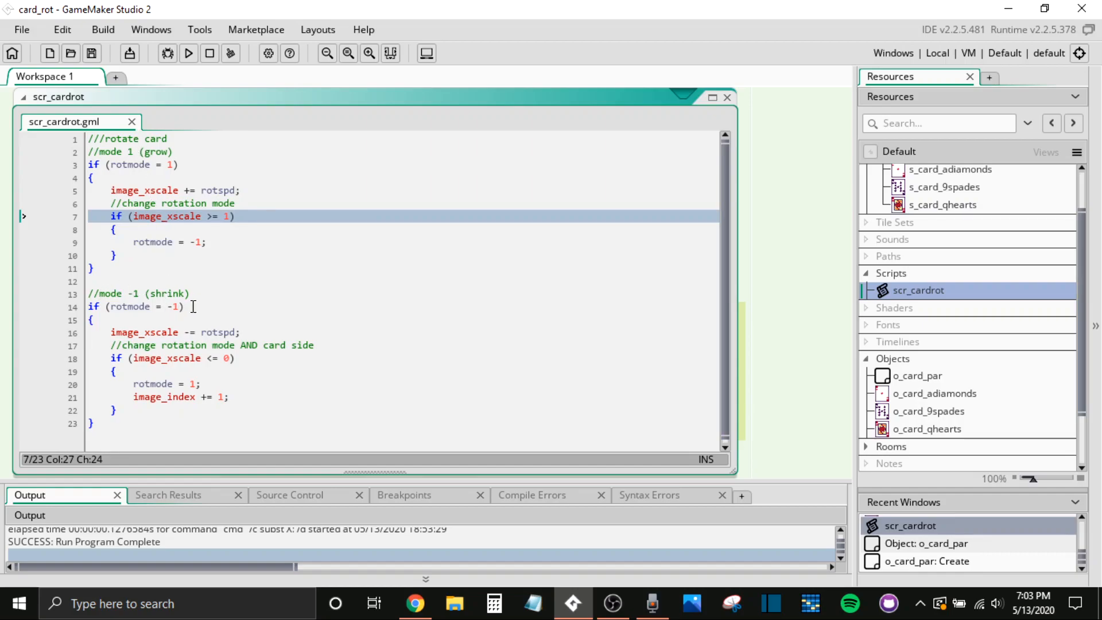
# - Complete line 21 of scr_cardrot as 'image_index += 1;'
pyautogui.click(175, 307)
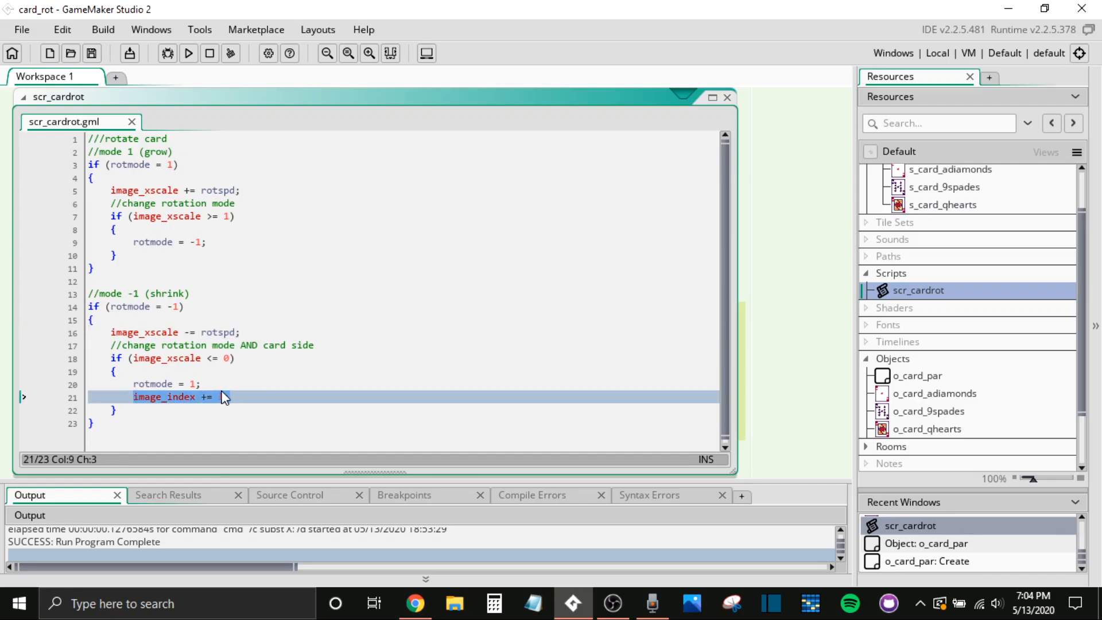
pyautogui.write('1;')
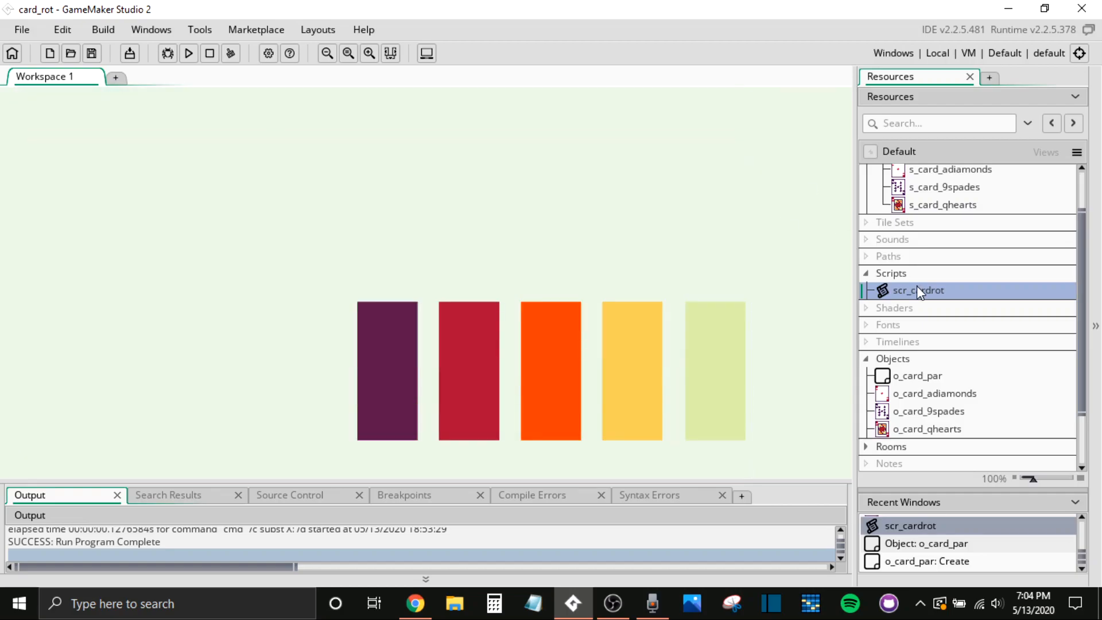
# - Open o_card_par from Objects to see its Step event calling scr_cardrot()
pyautogui.scroll(-3)
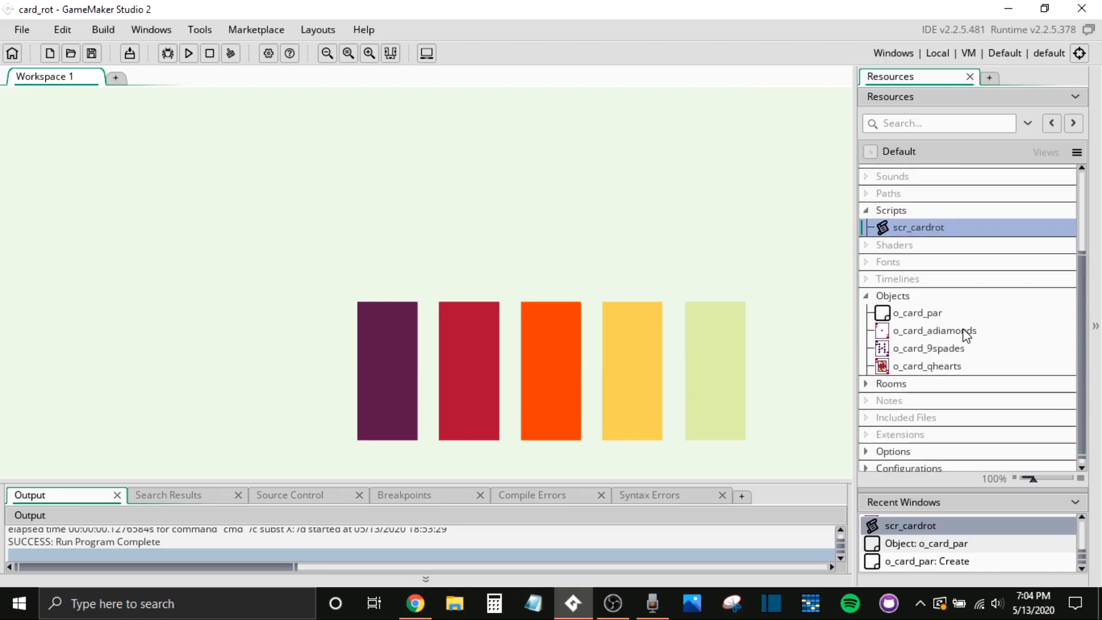
pyautogui.moveTo(953, 316)
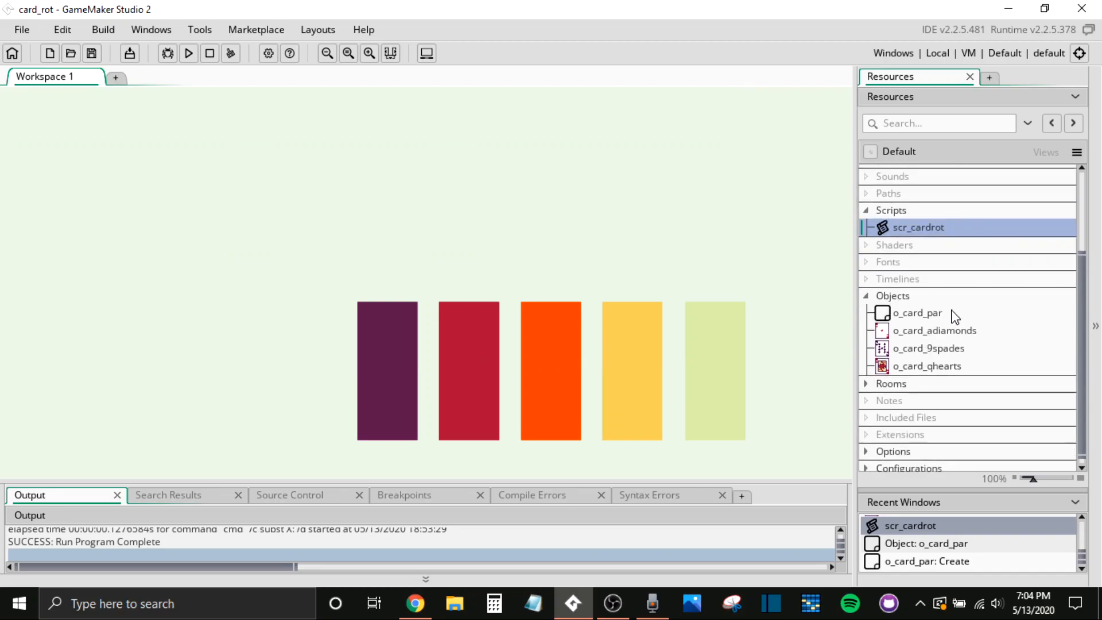
pyautogui.doubleClick(918, 313)
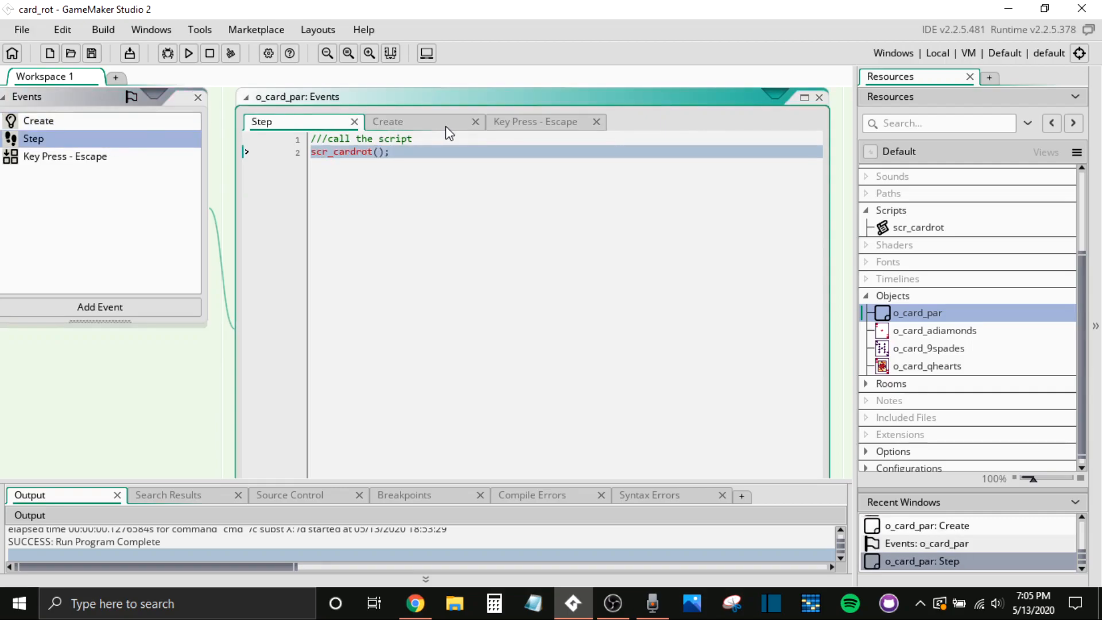
pyautogui.moveTo(450, 134)
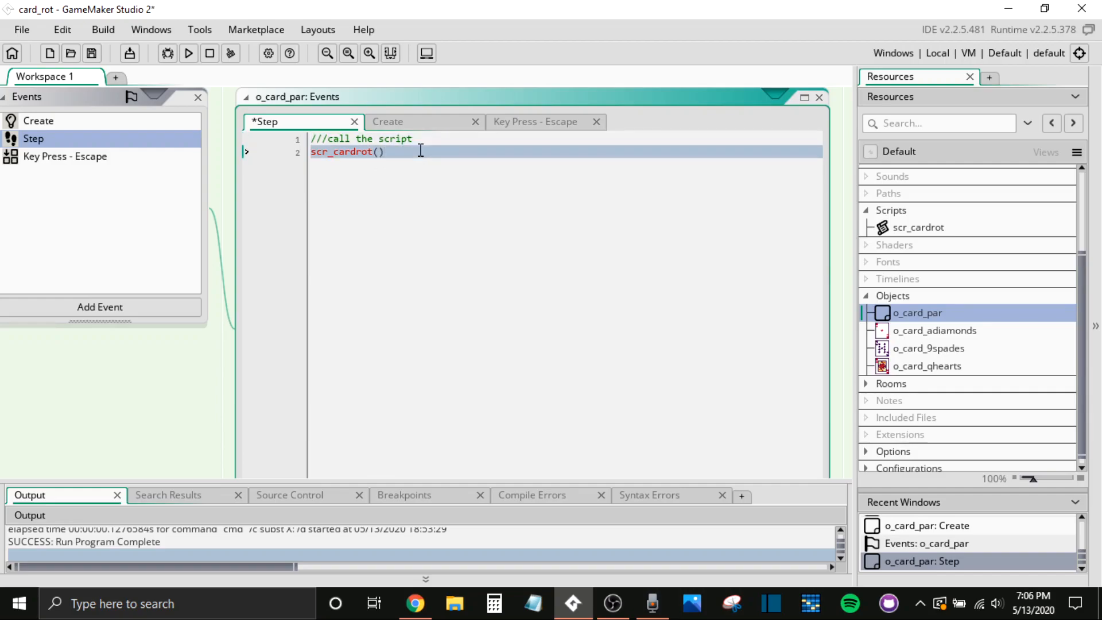
# - Restore the Step event semicolon and view the Escape key event calling game_end()
pyautogui.write(';')
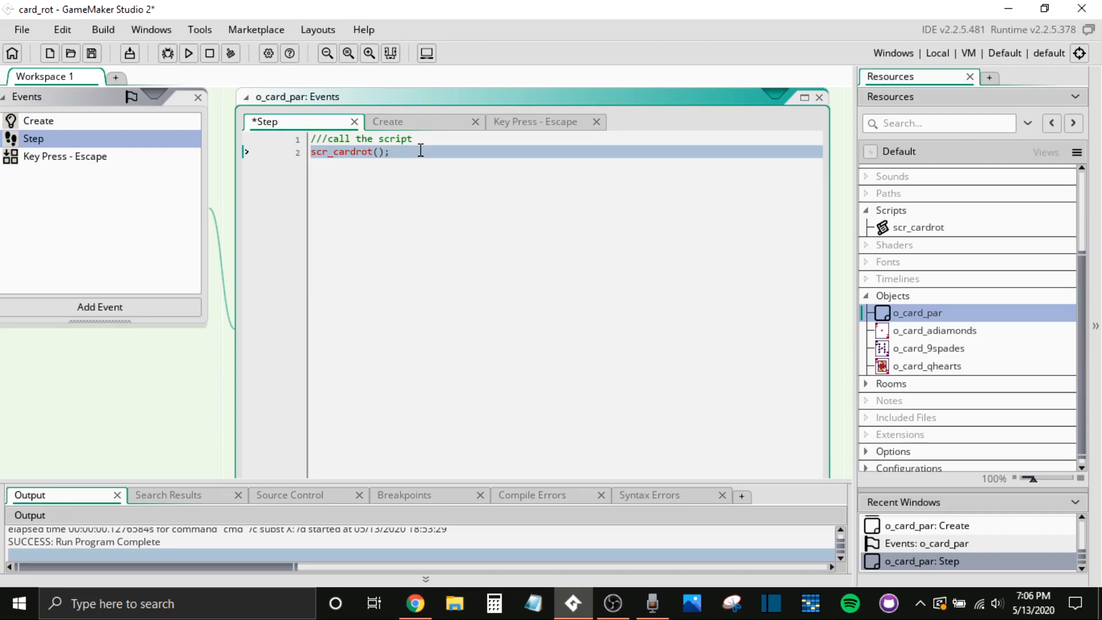
pyautogui.moveTo(97, 152)
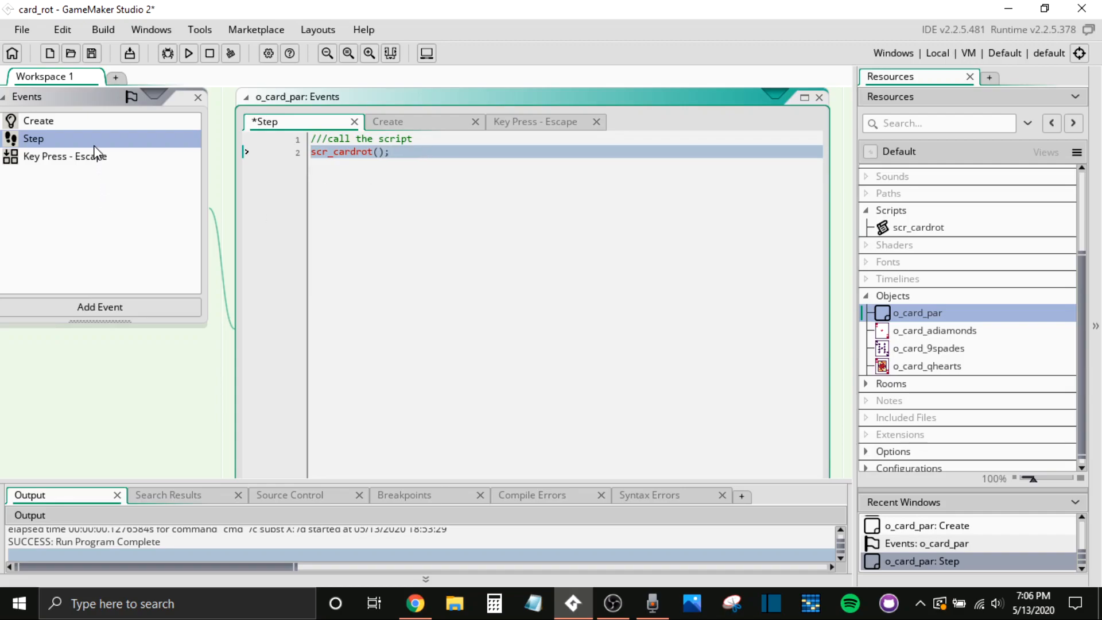
pyautogui.click(65, 156)
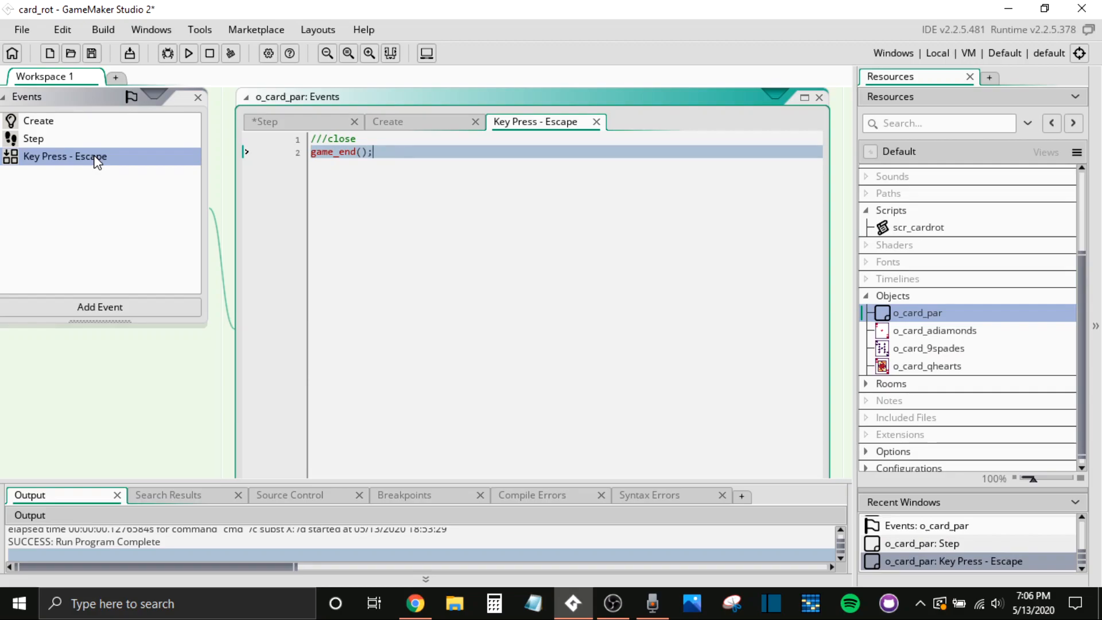
pyautogui.moveTo(1011, 300)
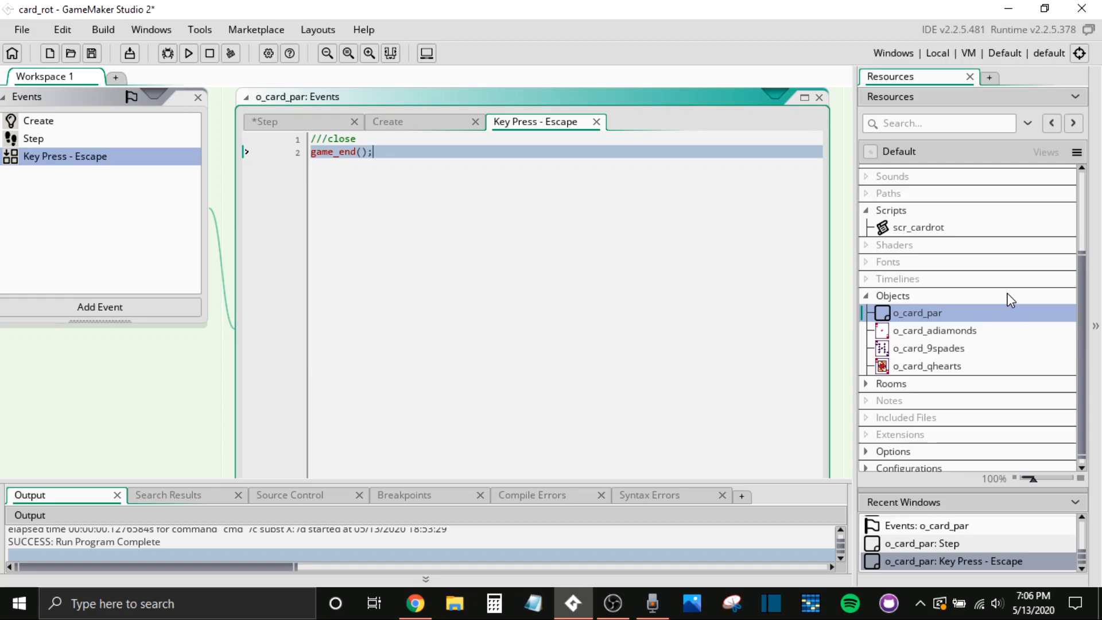
pyautogui.moveTo(1002, 314)
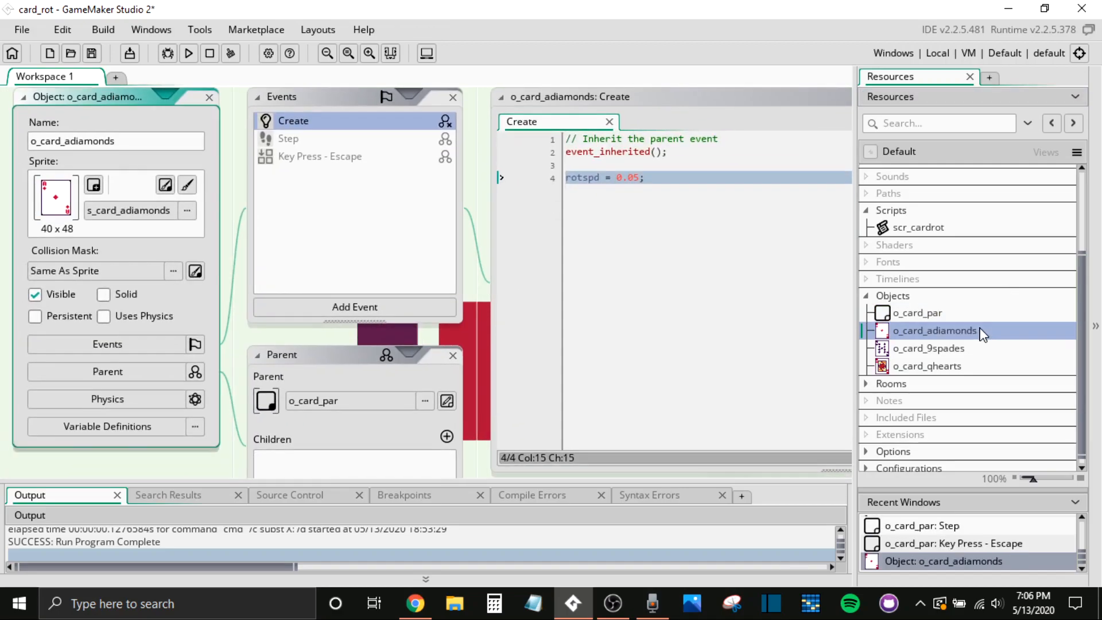
# - Scroll the workspace to bring o_card_par's editor and events back into view
pyautogui.scroll(-3)
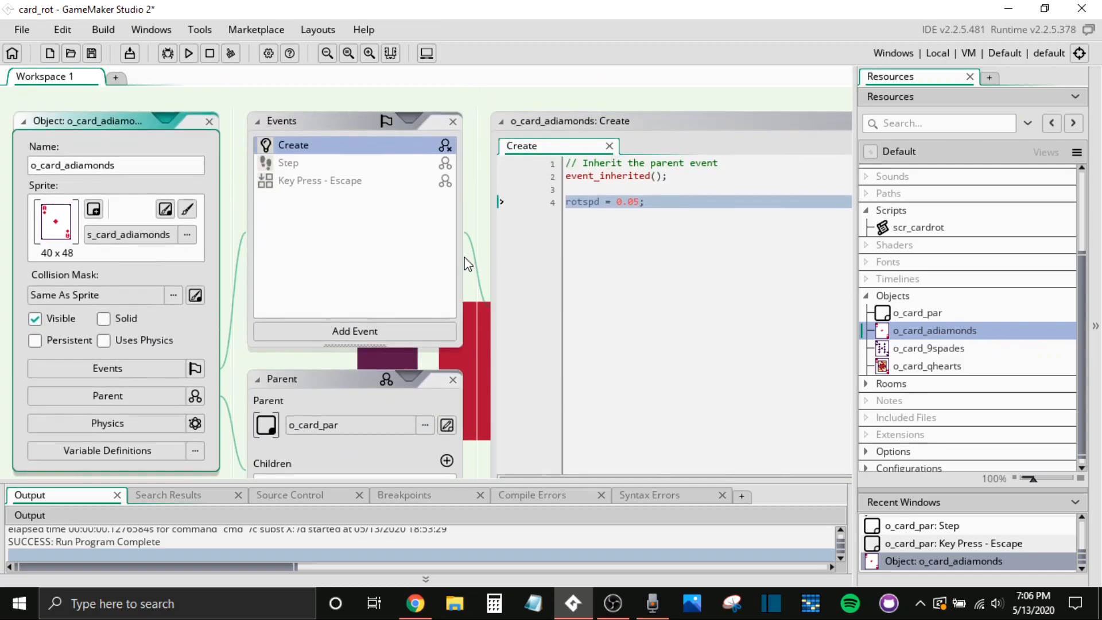
pyautogui.moveTo(304, 200)
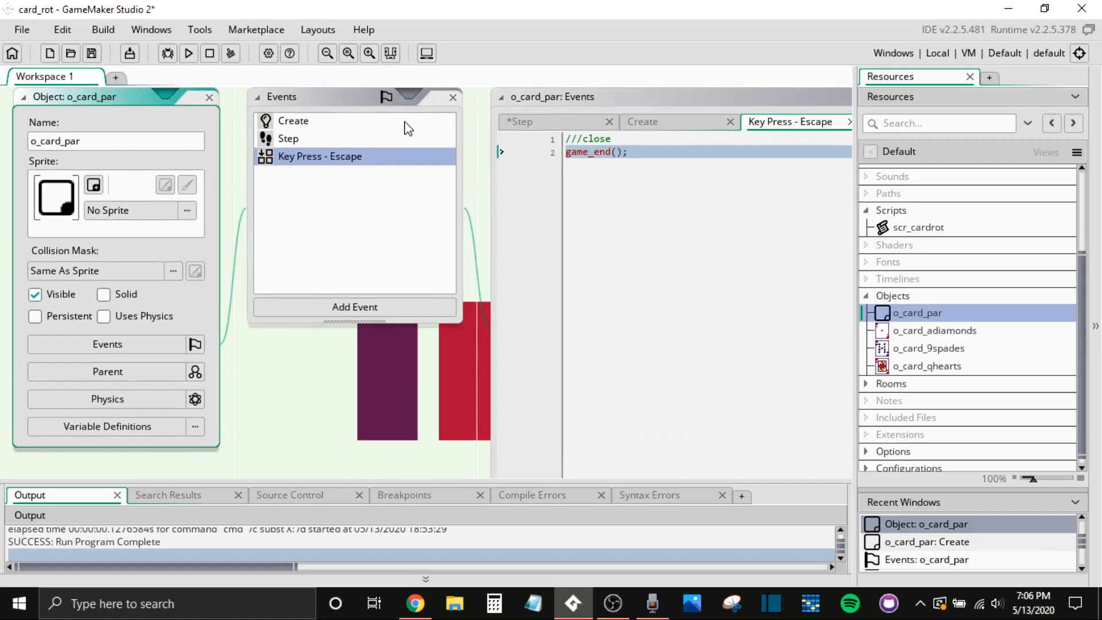
# - Review the parent's Create event and o_card_qhearts, then open rm_test
pyautogui.click(293, 120)
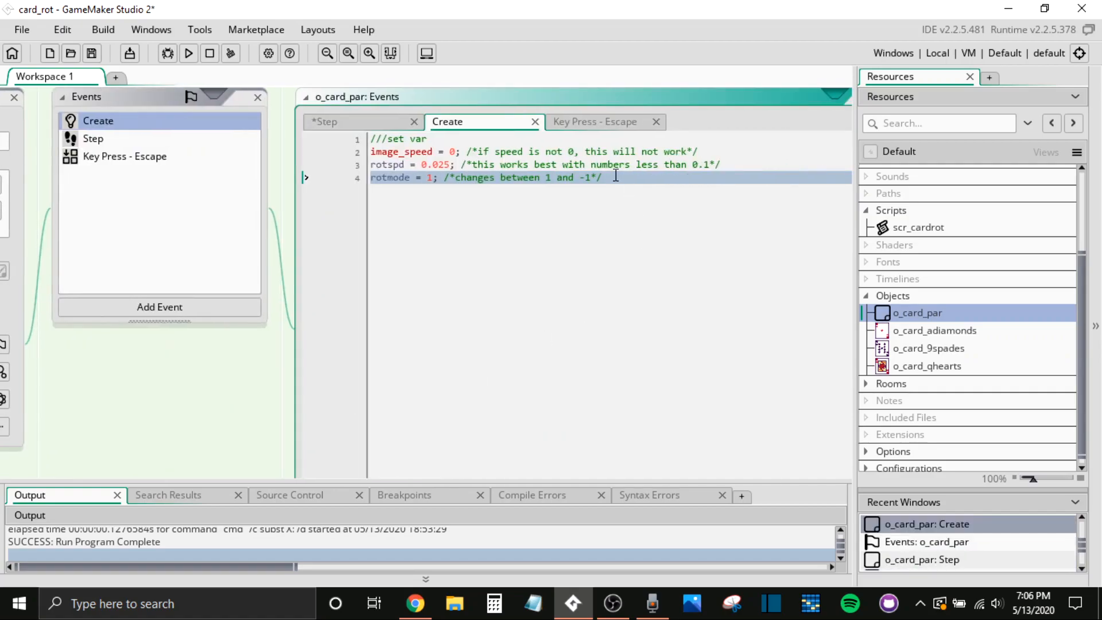
pyautogui.moveTo(811, 188)
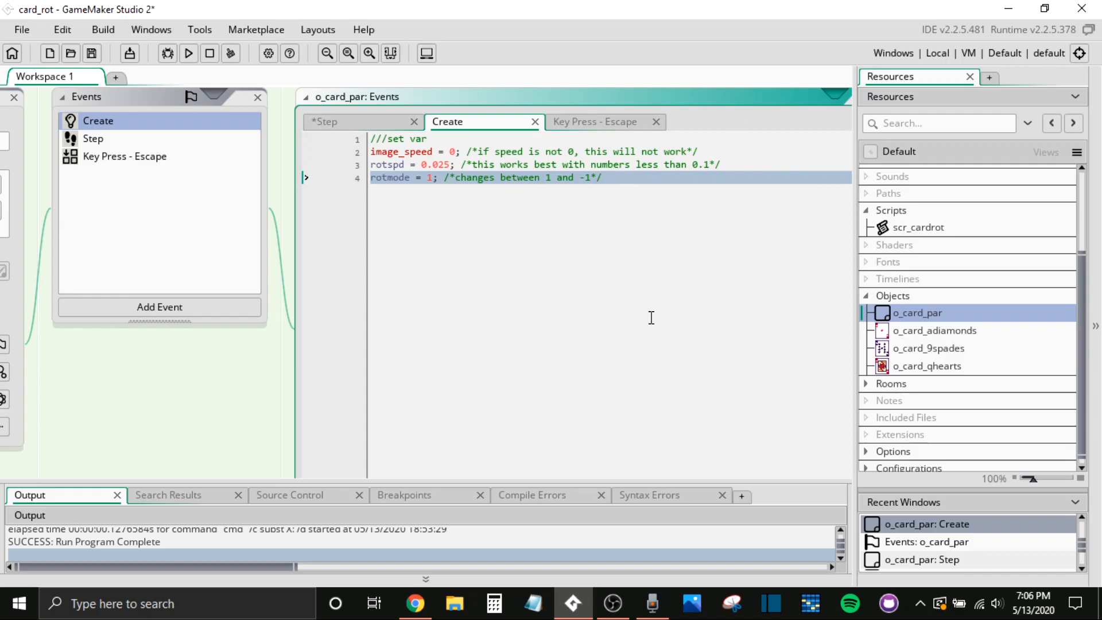
pyautogui.moveTo(470, 185)
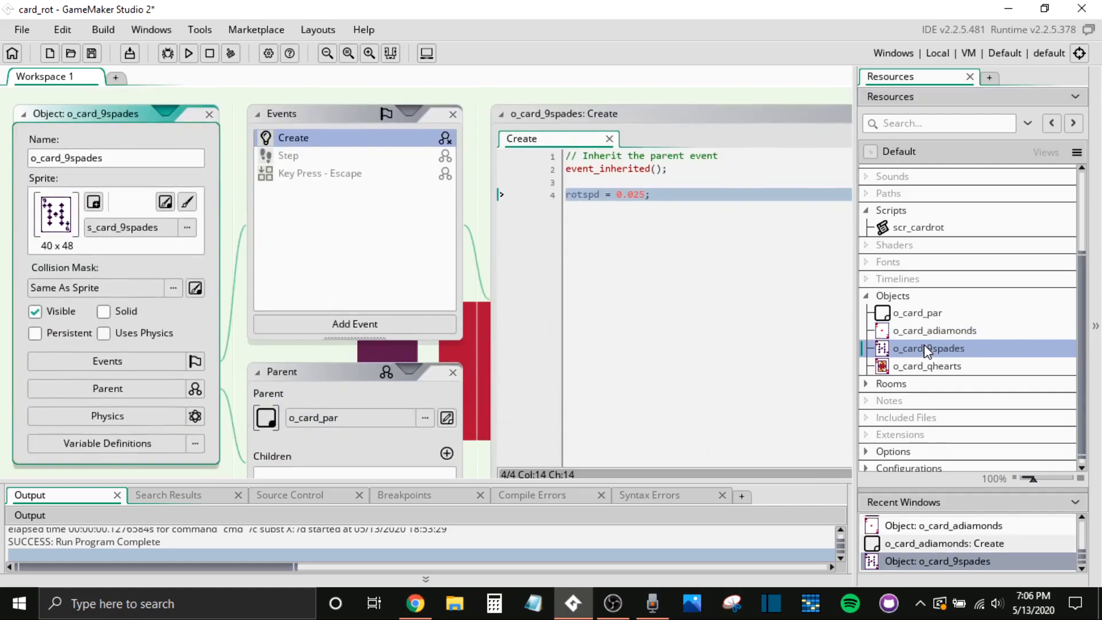
pyautogui.click(928, 366)
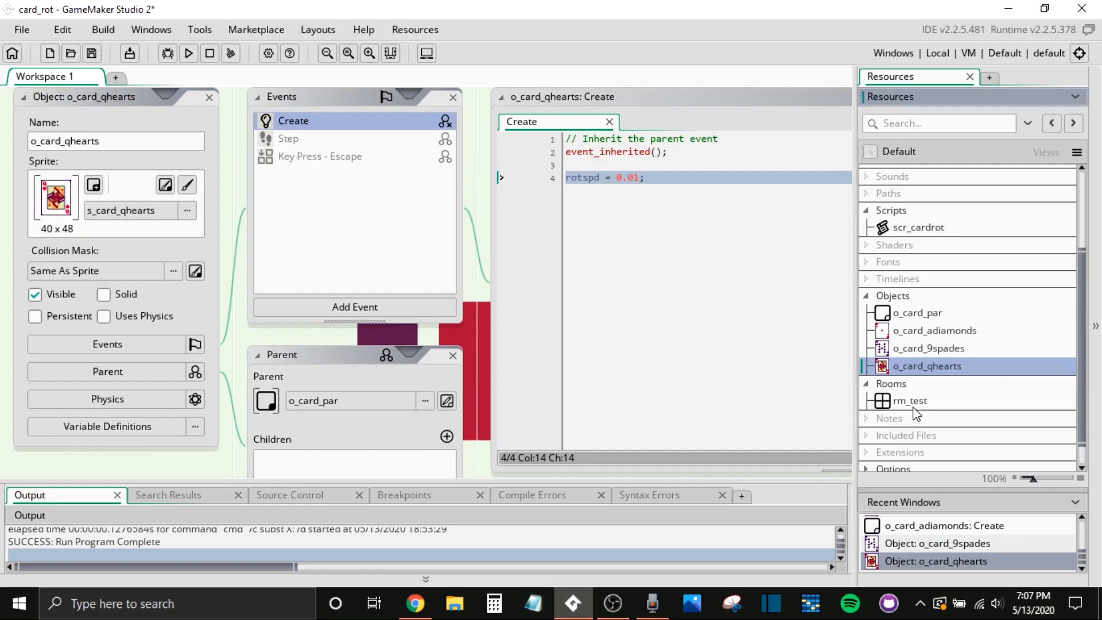
pyautogui.doubleClick(910, 401)
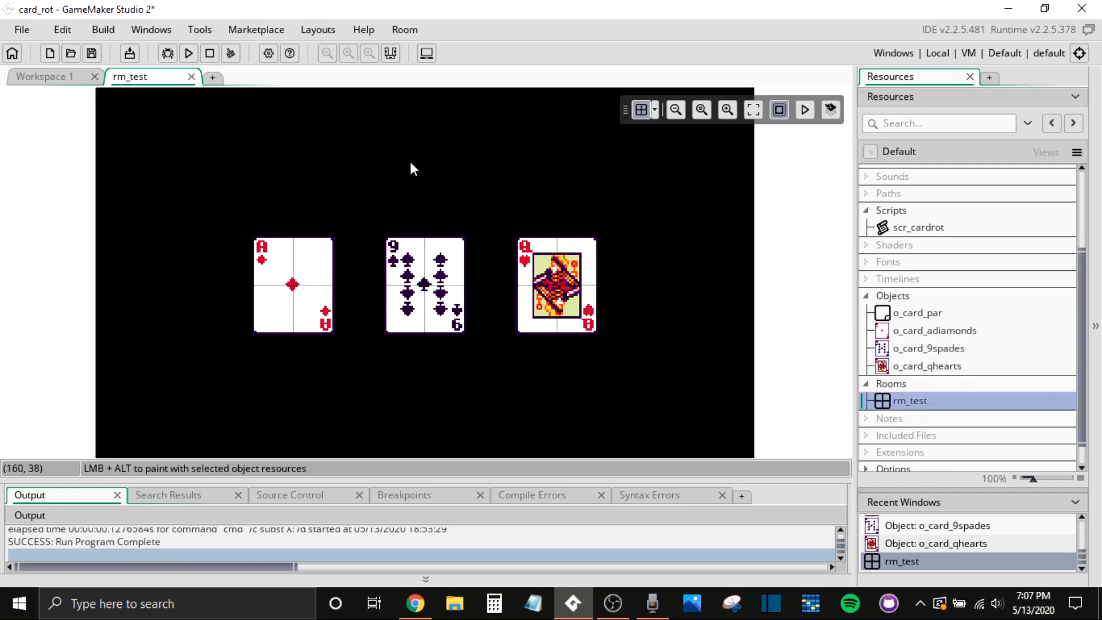
# - Build and run the game with the Run (F5) button
pyautogui.click(188, 52)
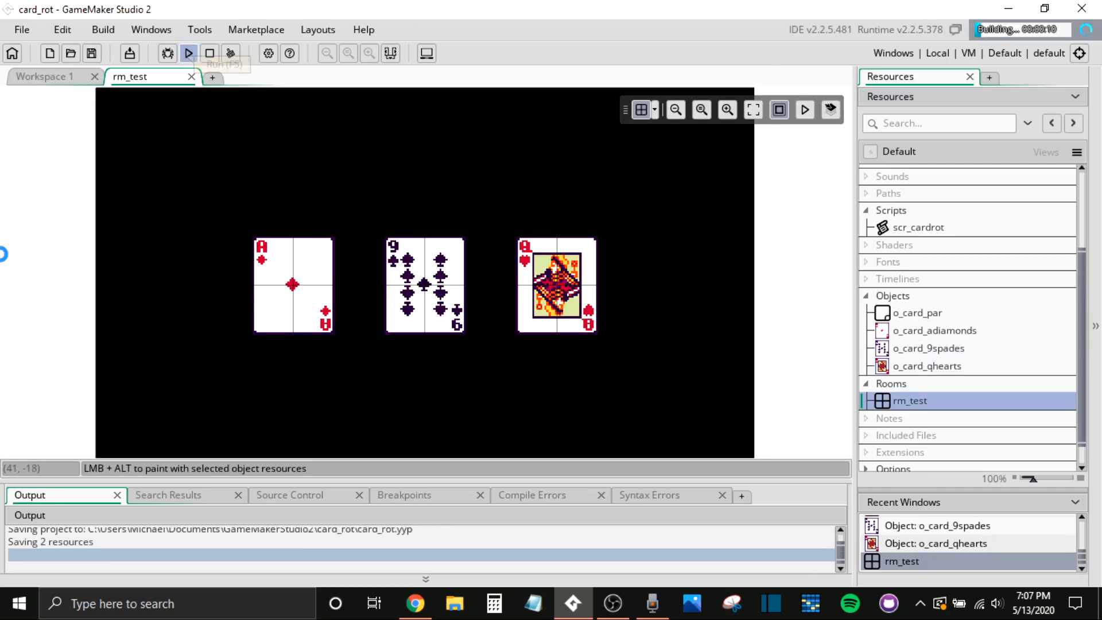
pyautogui.click(188, 53)
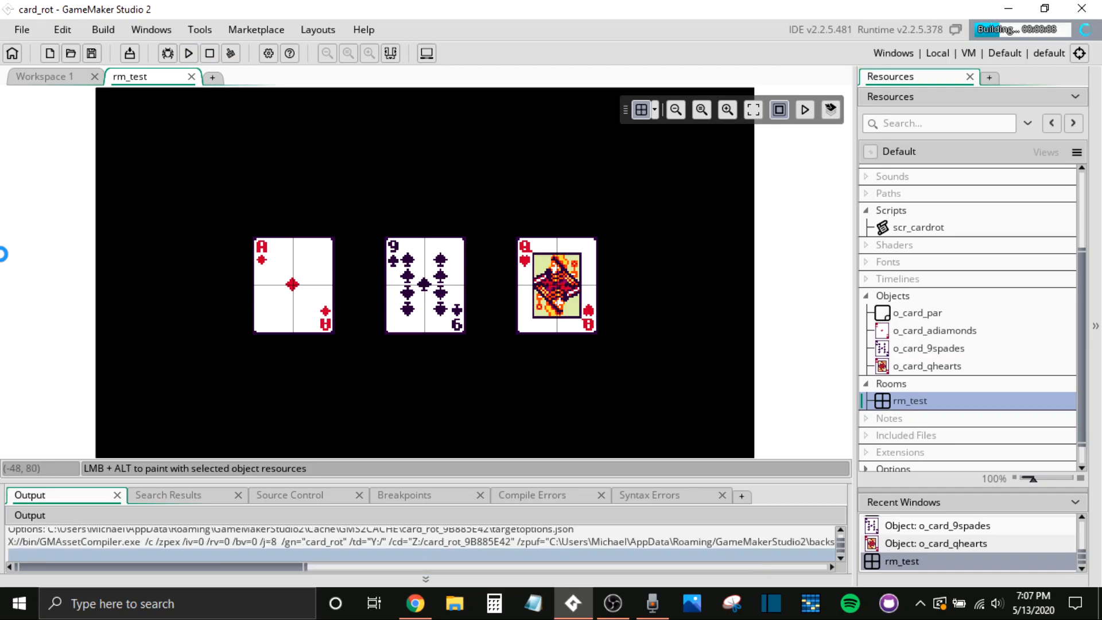